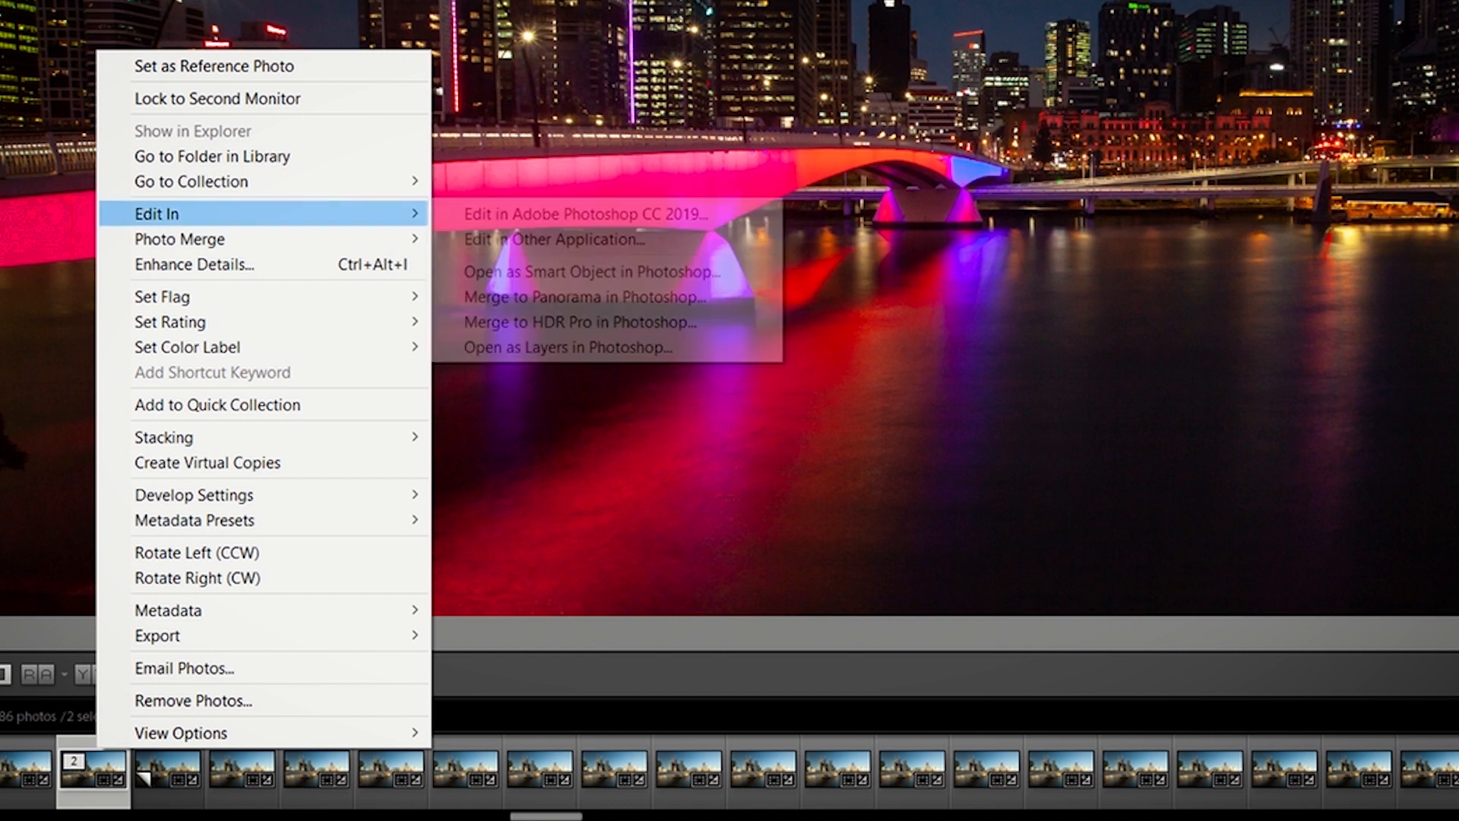
{"action": "mouse_move", "coordinate": [569, 347]}
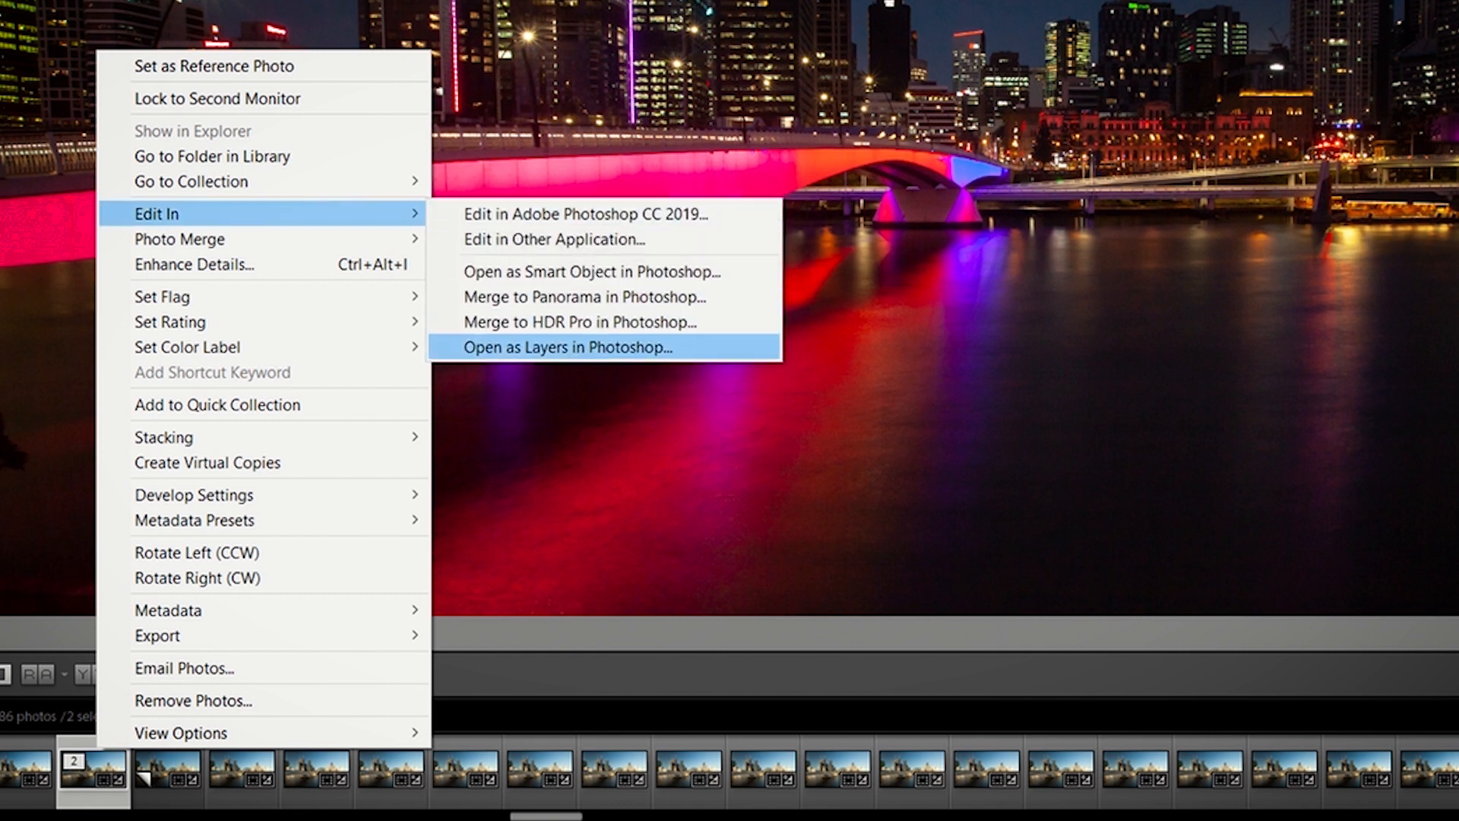